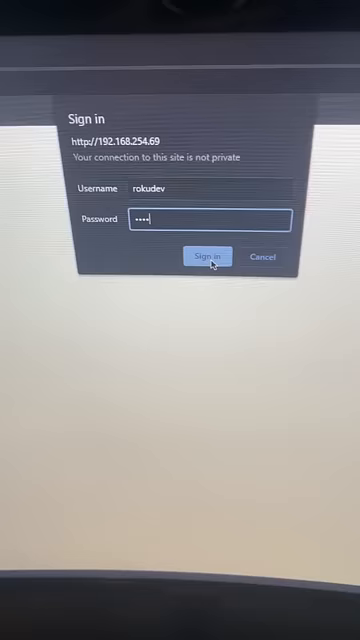
Sign in as rokudev to reach the developer page showing no development application installed.
{"action": "left_click", "coordinate": [206, 256]}
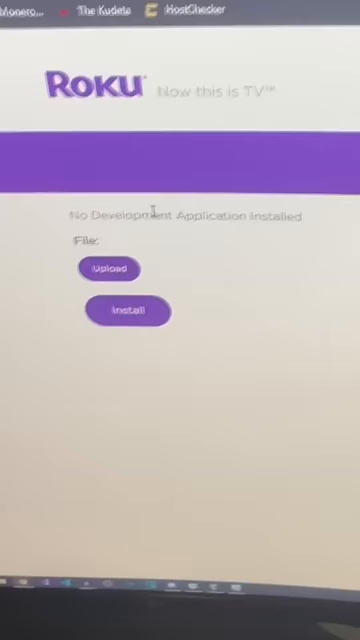